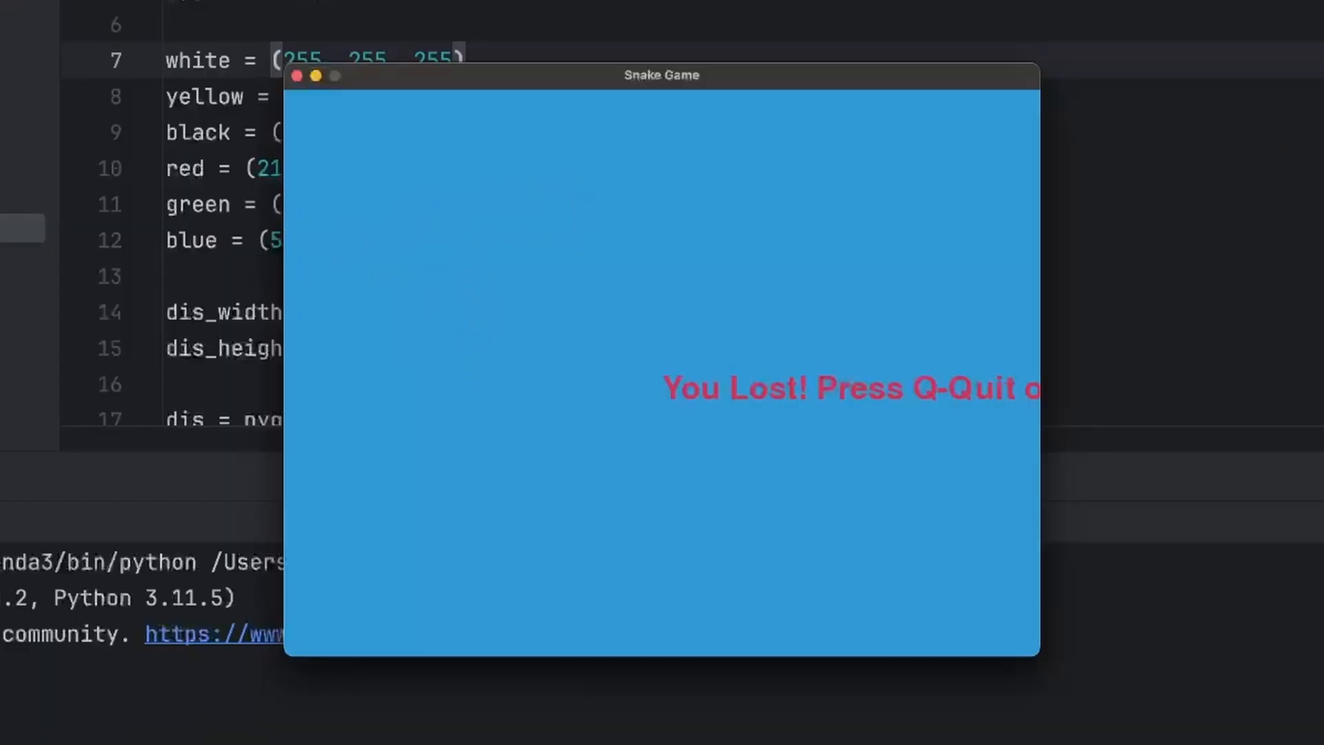
Run the AI-written snake game until the 'You Lost! Press Q-Quit or C-Play Again' screen appears
click(1131, 29)
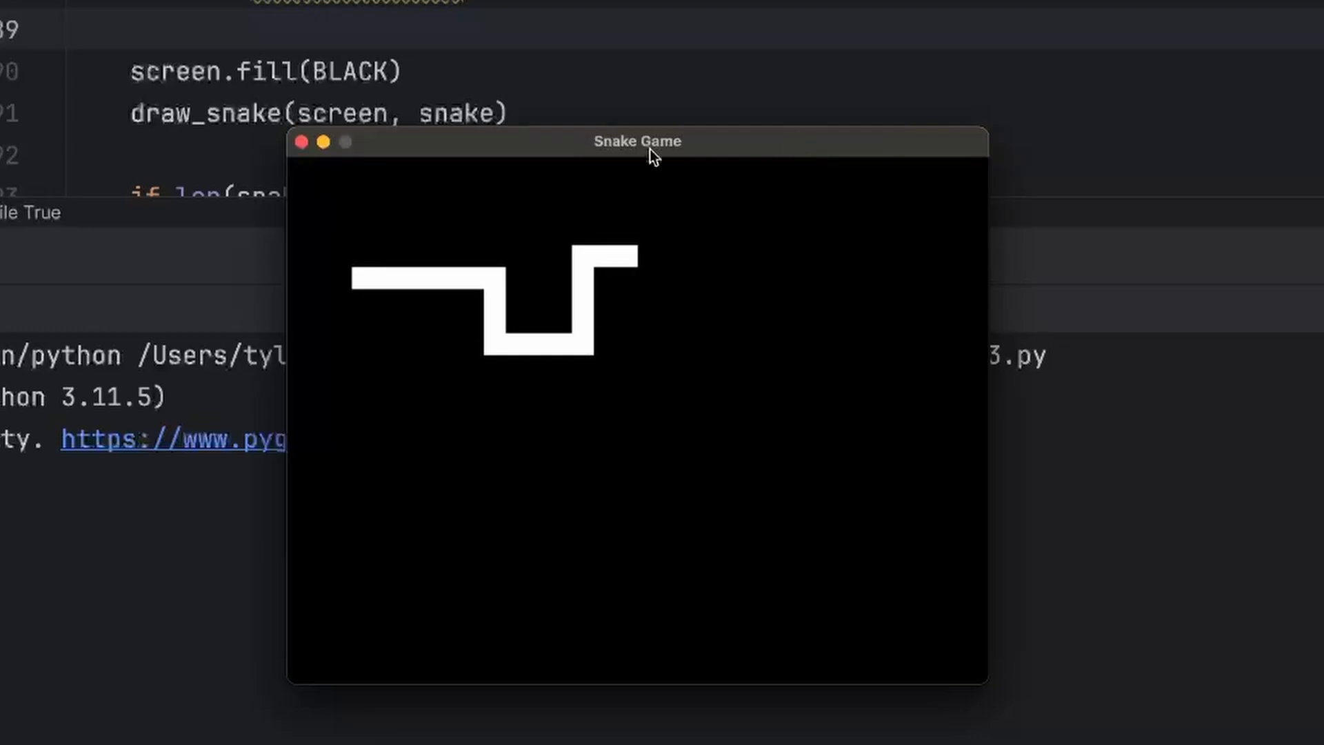
mouse_move(302, 145)
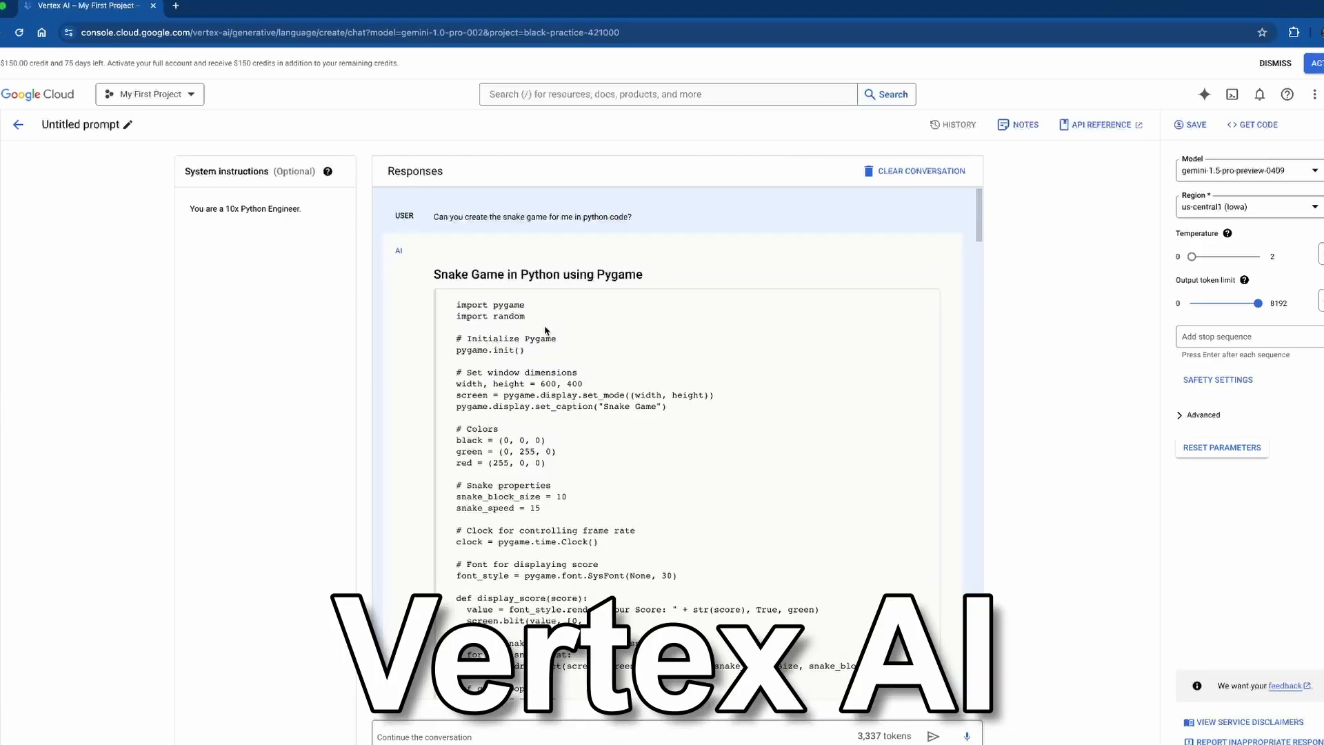
Scroll through Gemini's generated snake code down to its 'finish the code' reply
scroll(down, 3)
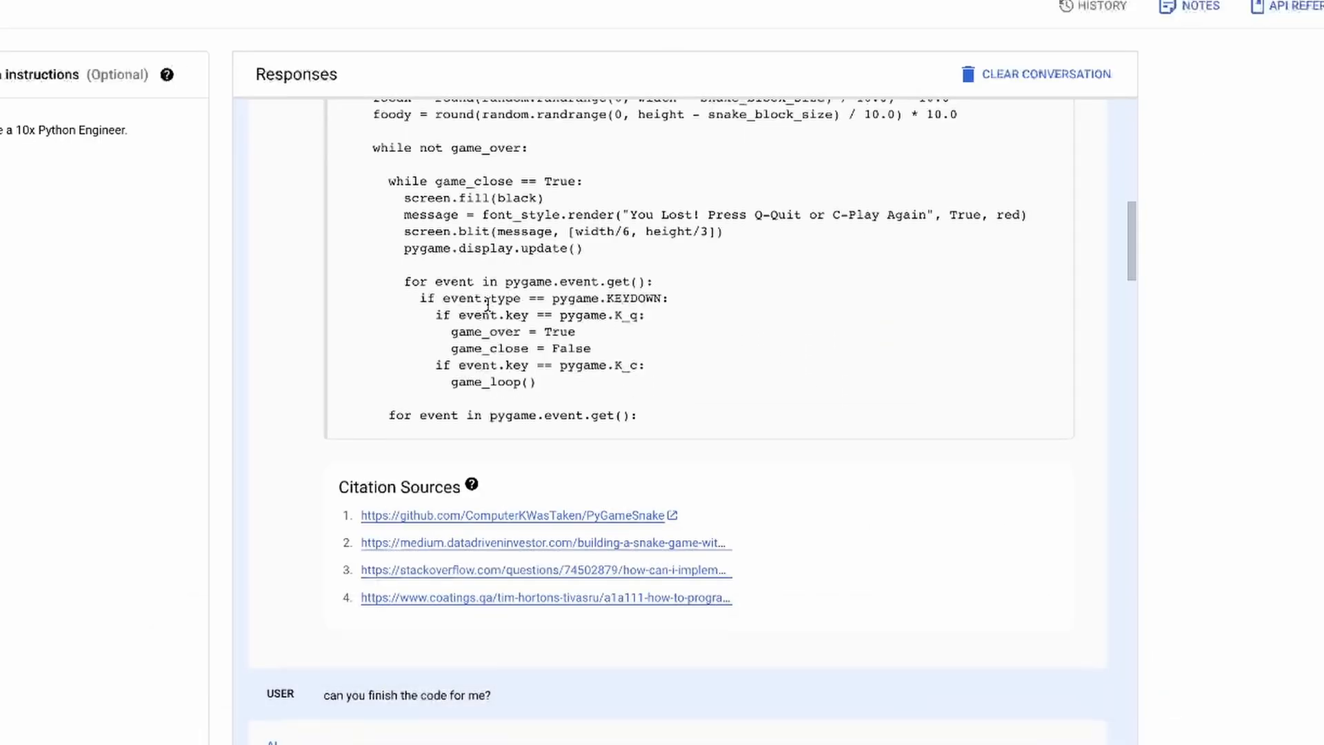
scroll(down, 3)
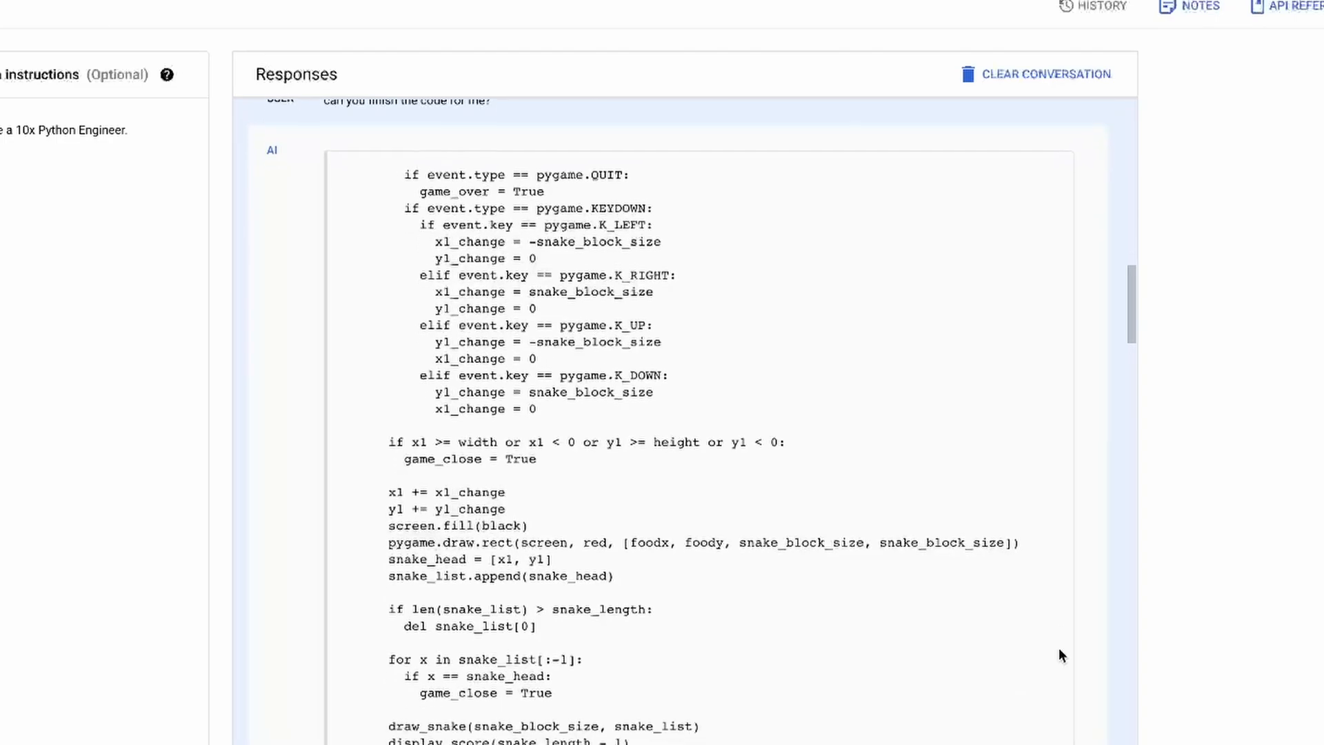
scroll(down, 3)
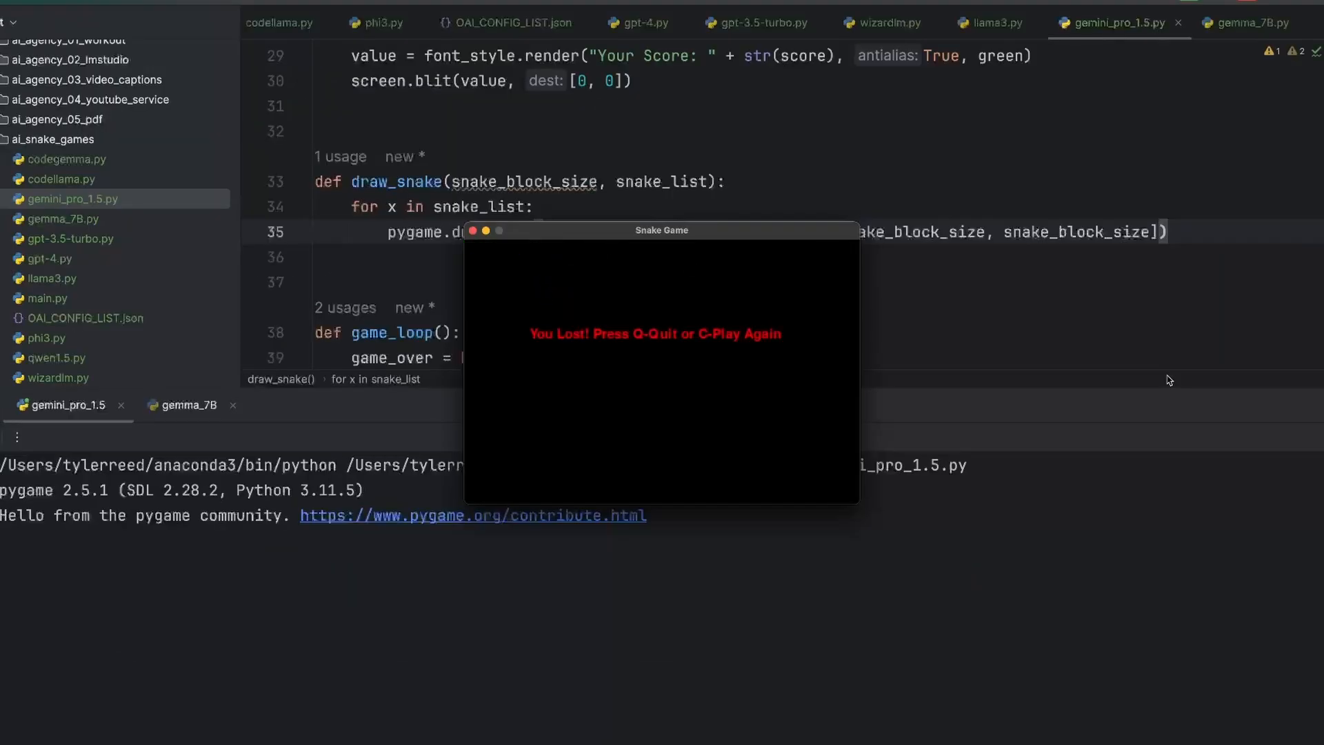
Run gemini_pro_1.5.py, reach the 'You Lost' screen and choose C to play again
key(c)
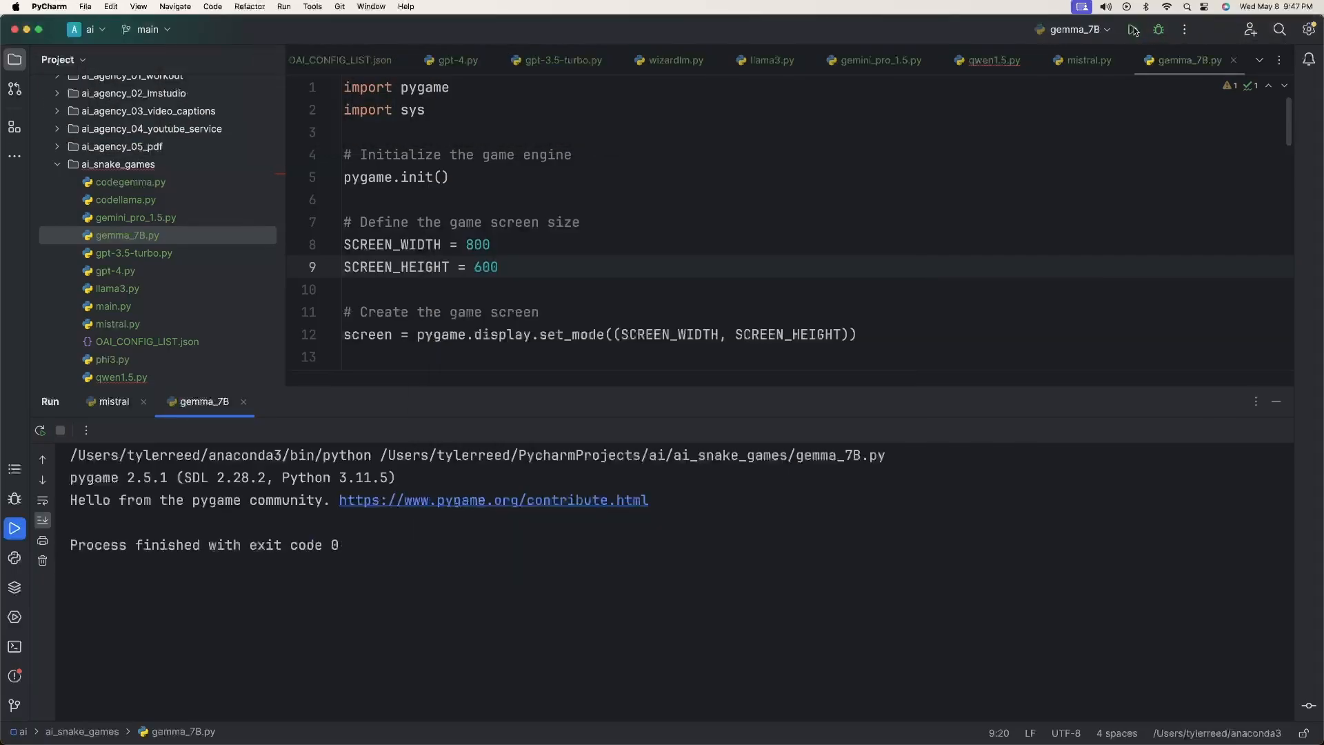
Run gemma_7B.py, which finishes with exit code 0 without a playable game
click(1132, 29)
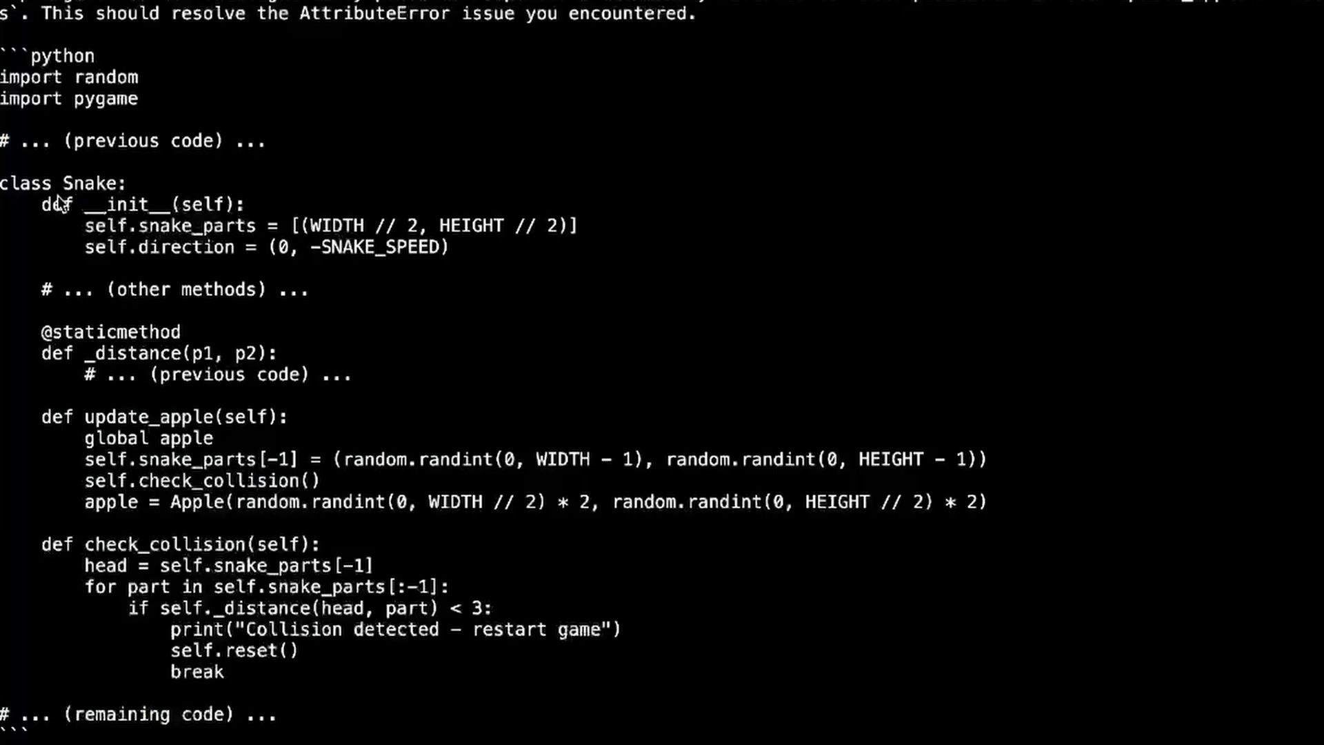
mouse_move(9, 187)
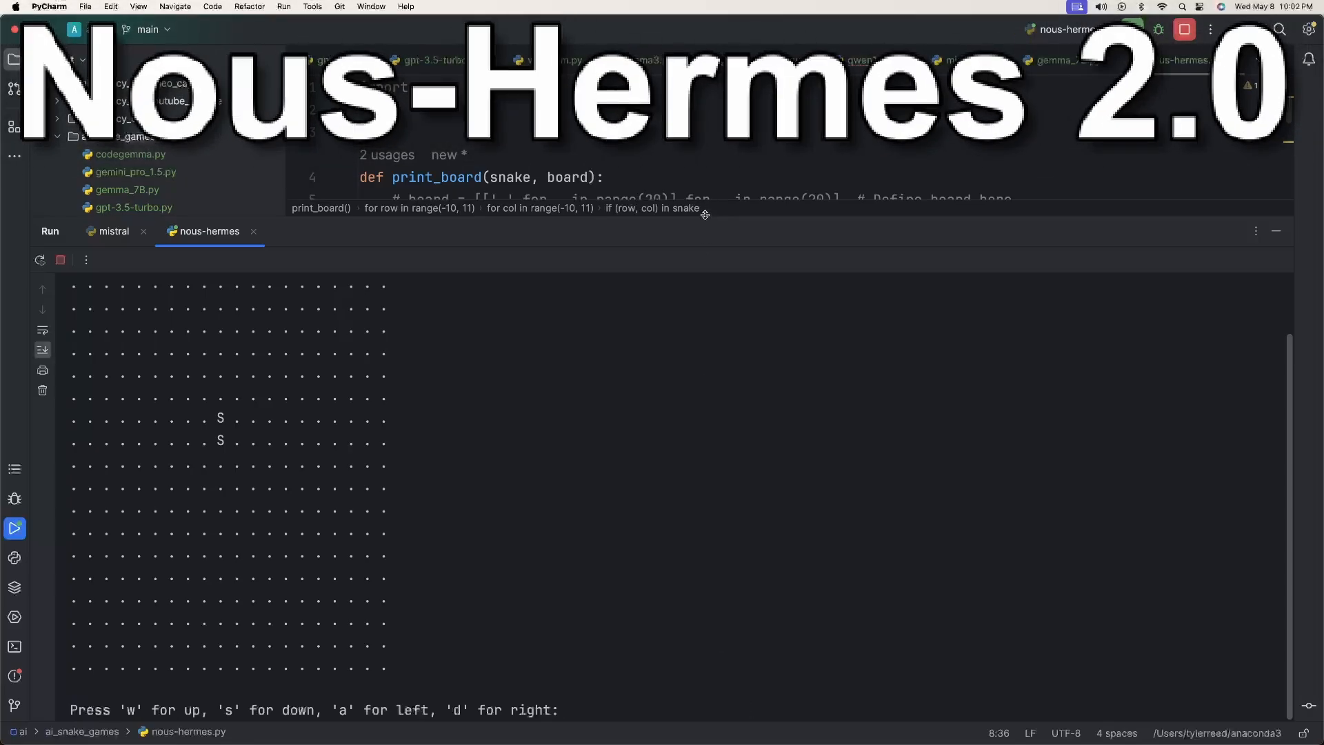
Move the Nous-Hermes text-based snake by entering 'd' in the Run console
text(d)
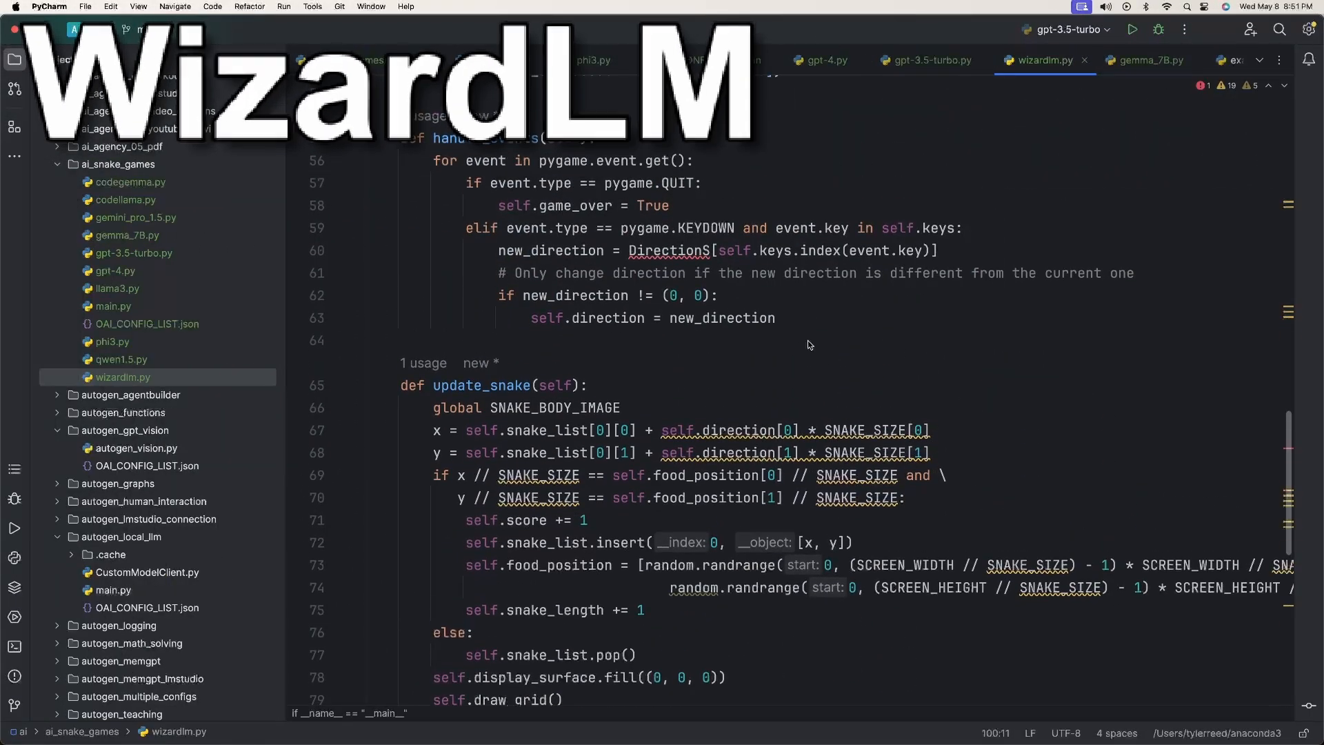
Review the revised WizardLM Game class with SCREEN_WIDTH, SCREEN_HEIGHT and SNAKE_SIZE constants
click(1131, 29)
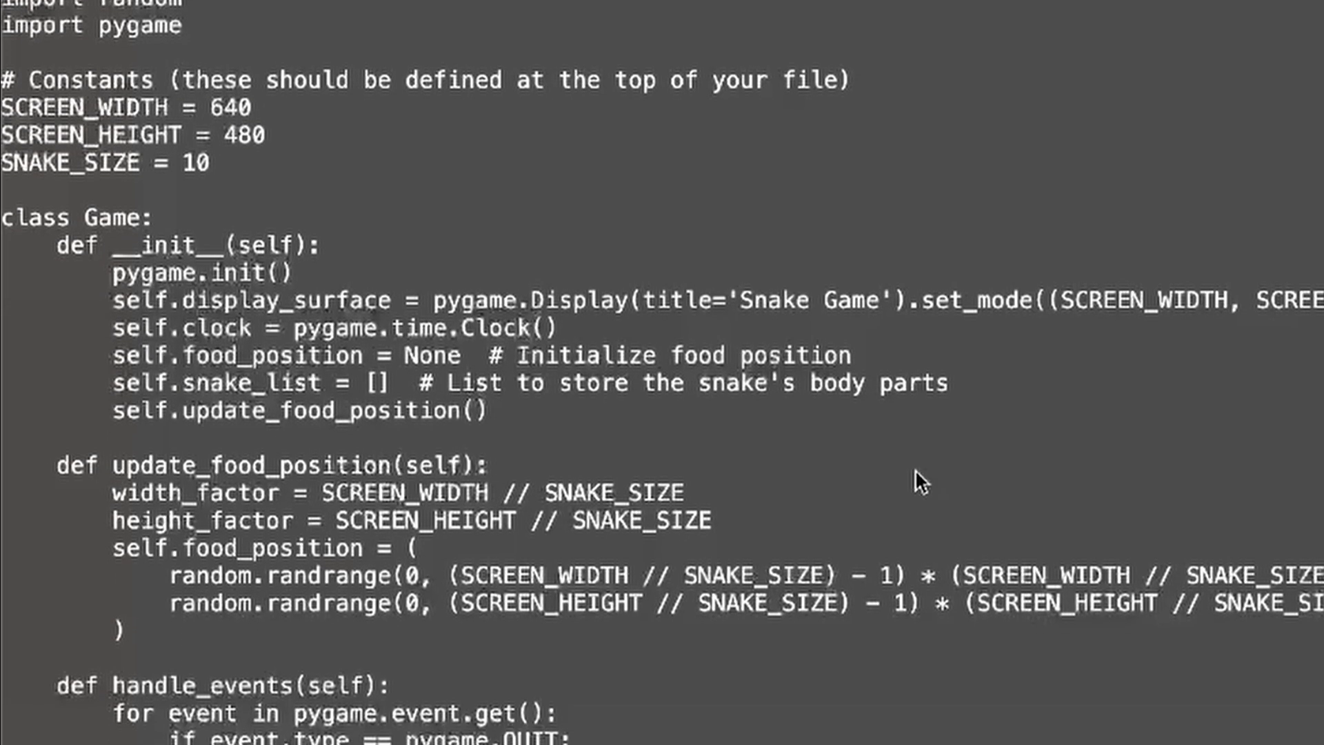
scroll(down, 3)
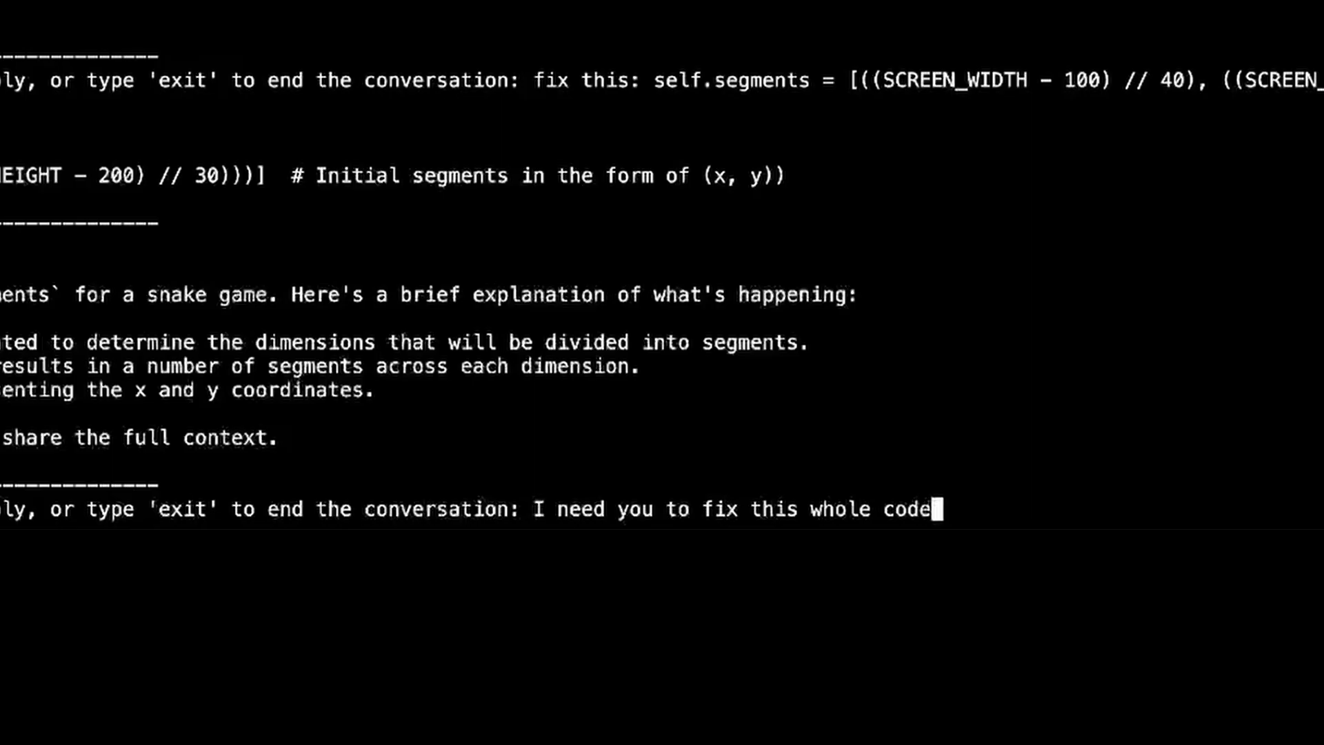
Ask the assistant in Terminal to fix the whole snake code now
text(. now. p)
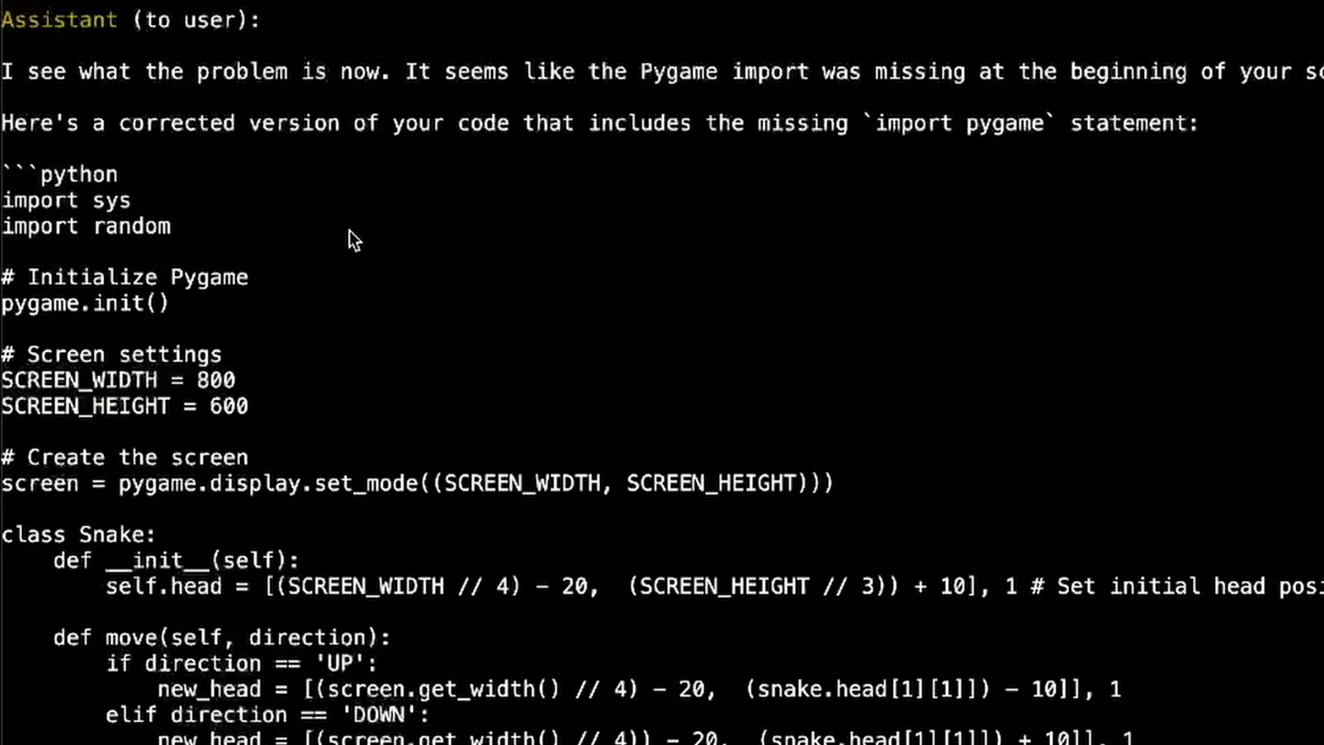
mouse_move(306, 291)
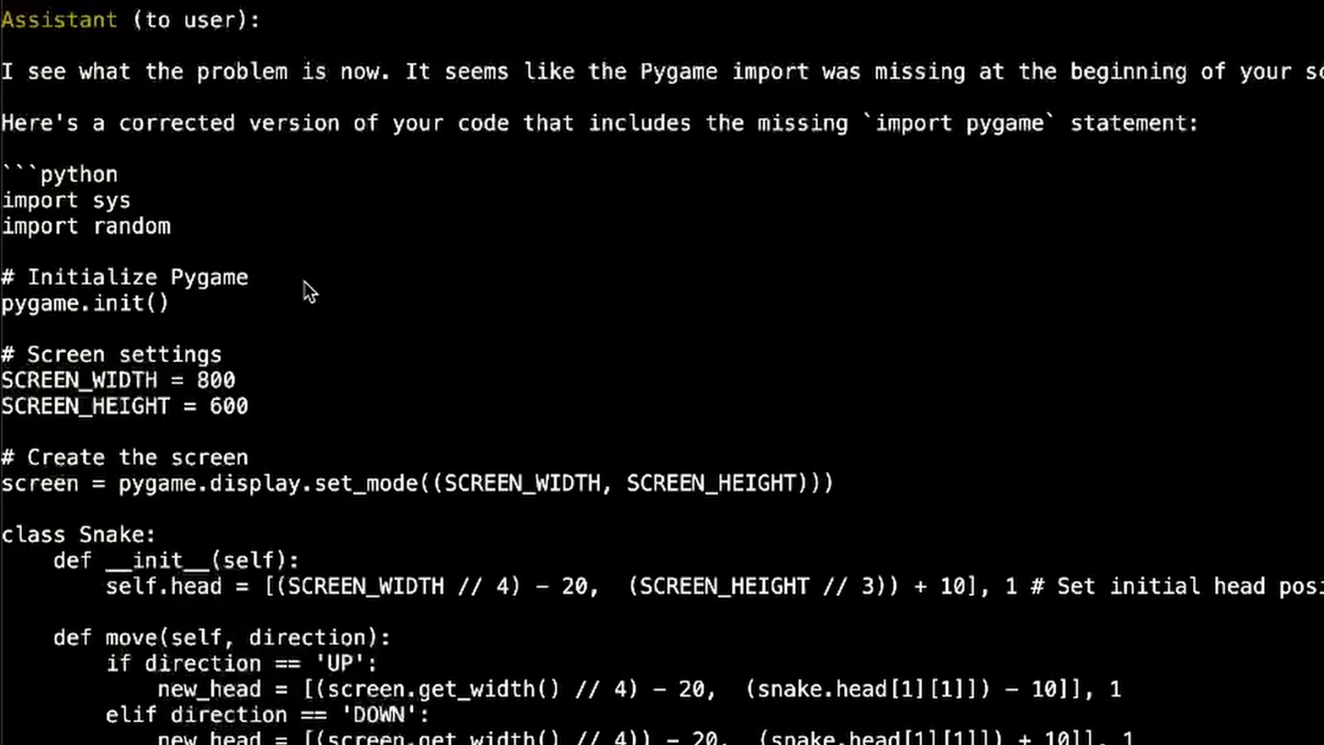